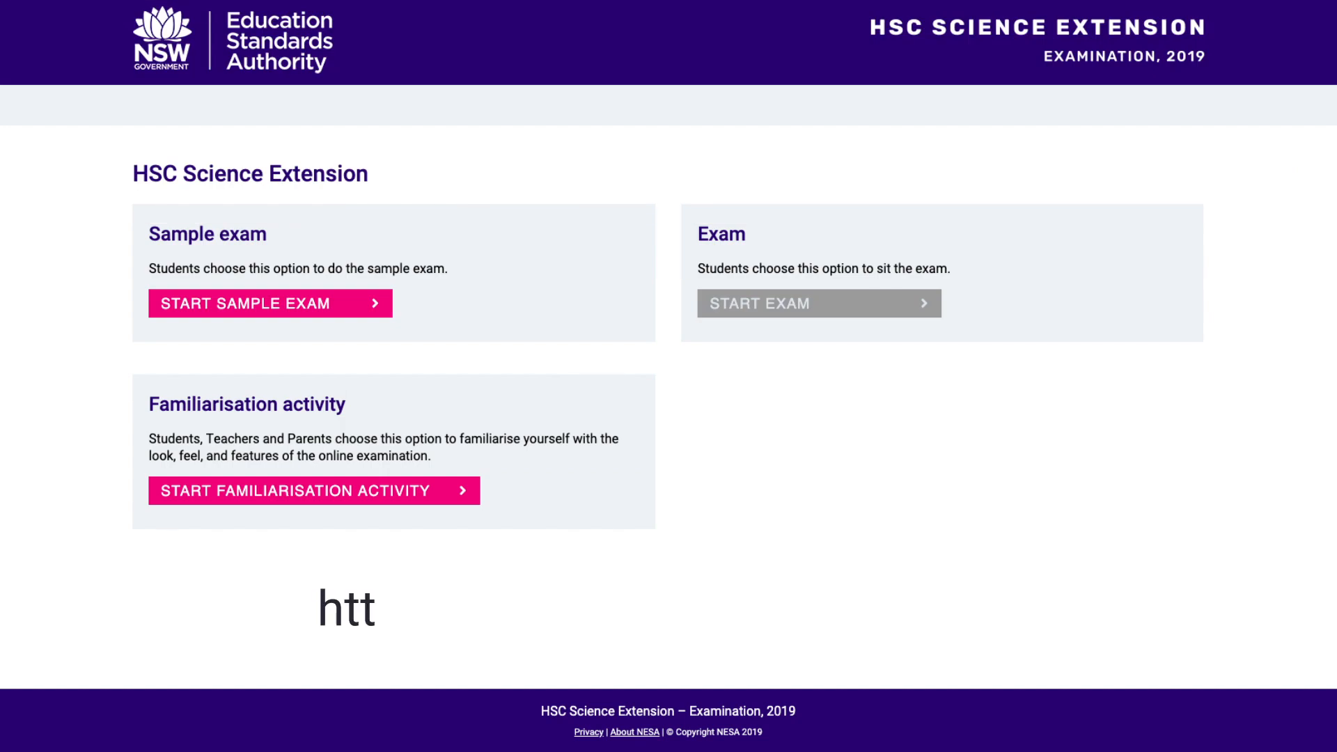
# - Go to exams.nesa and start the HSC Science Extension familiarisation activity at Question 1
pyautogui.write('ps://exams.nesa.nsw.edu.au/')
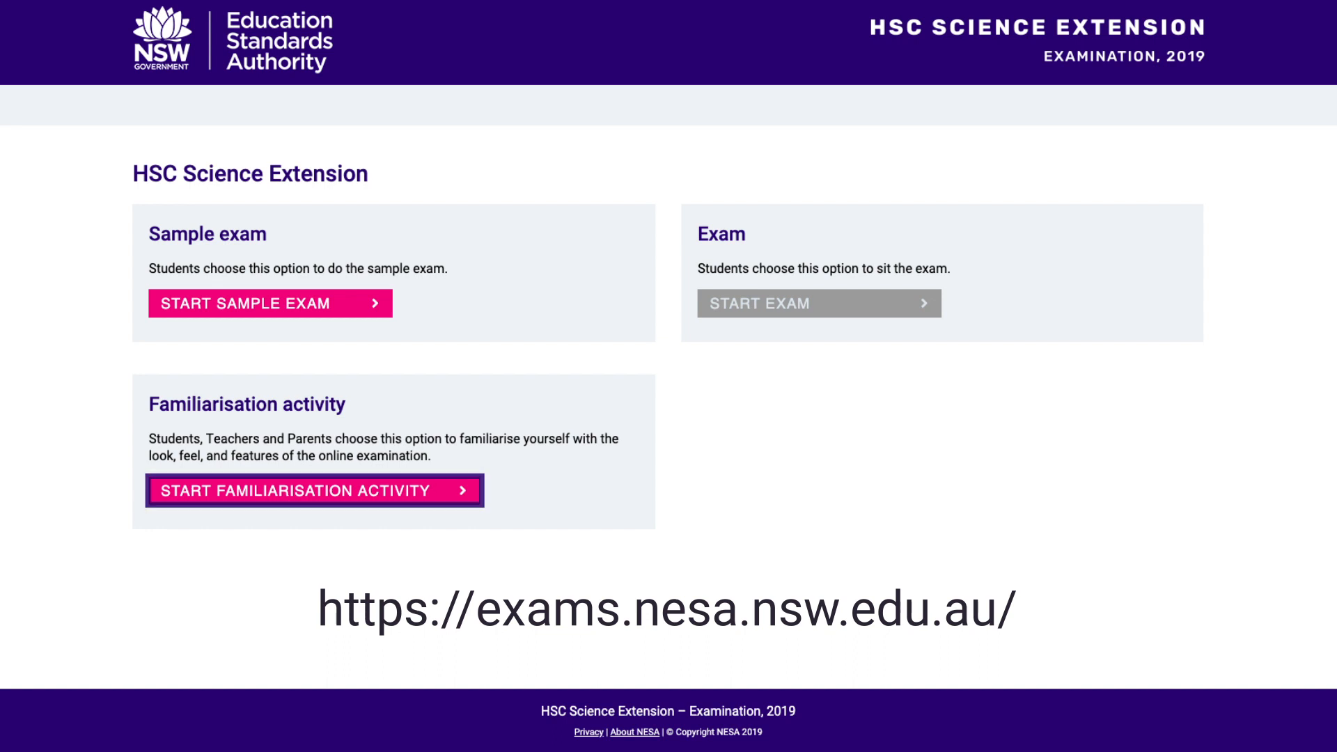
pyautogui.click(313, 491)
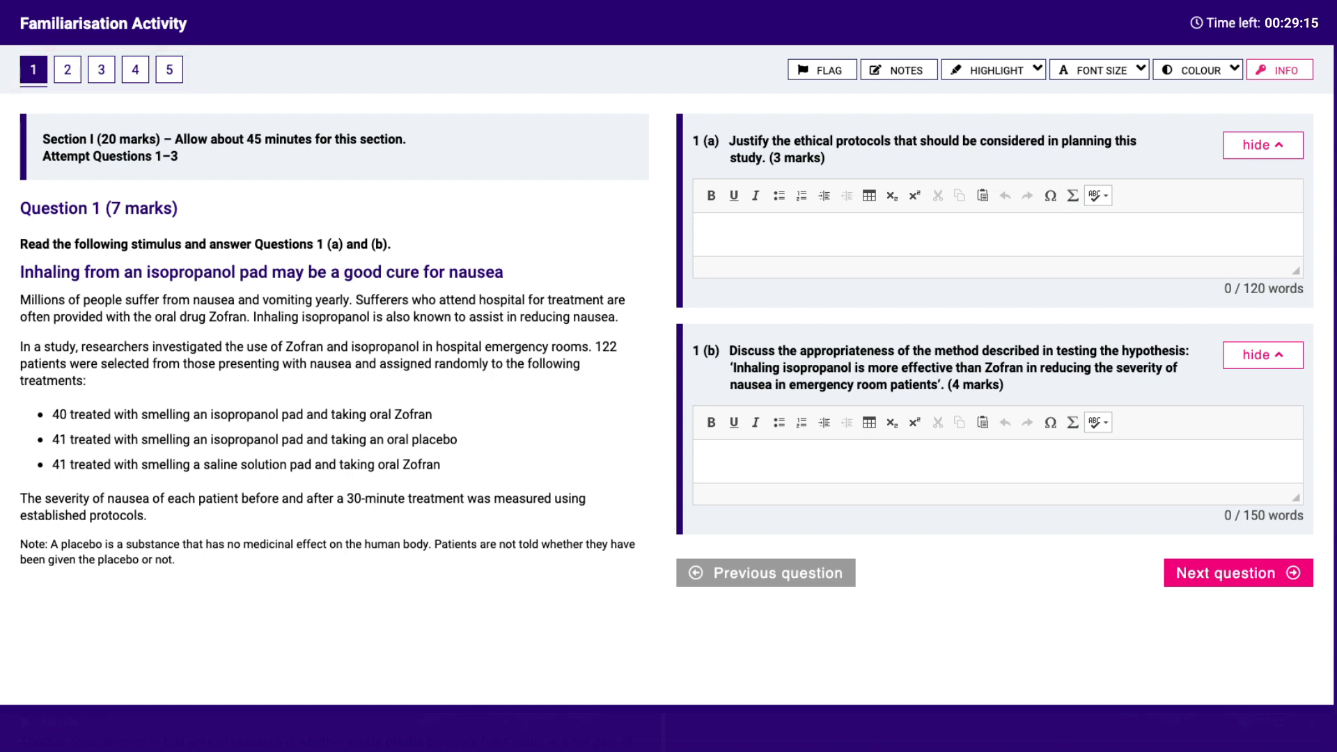
# - Visit question 2, return to question 1, and highlight then unhighlight the first stimulus sentence
pyautogui.click(1236, 572)
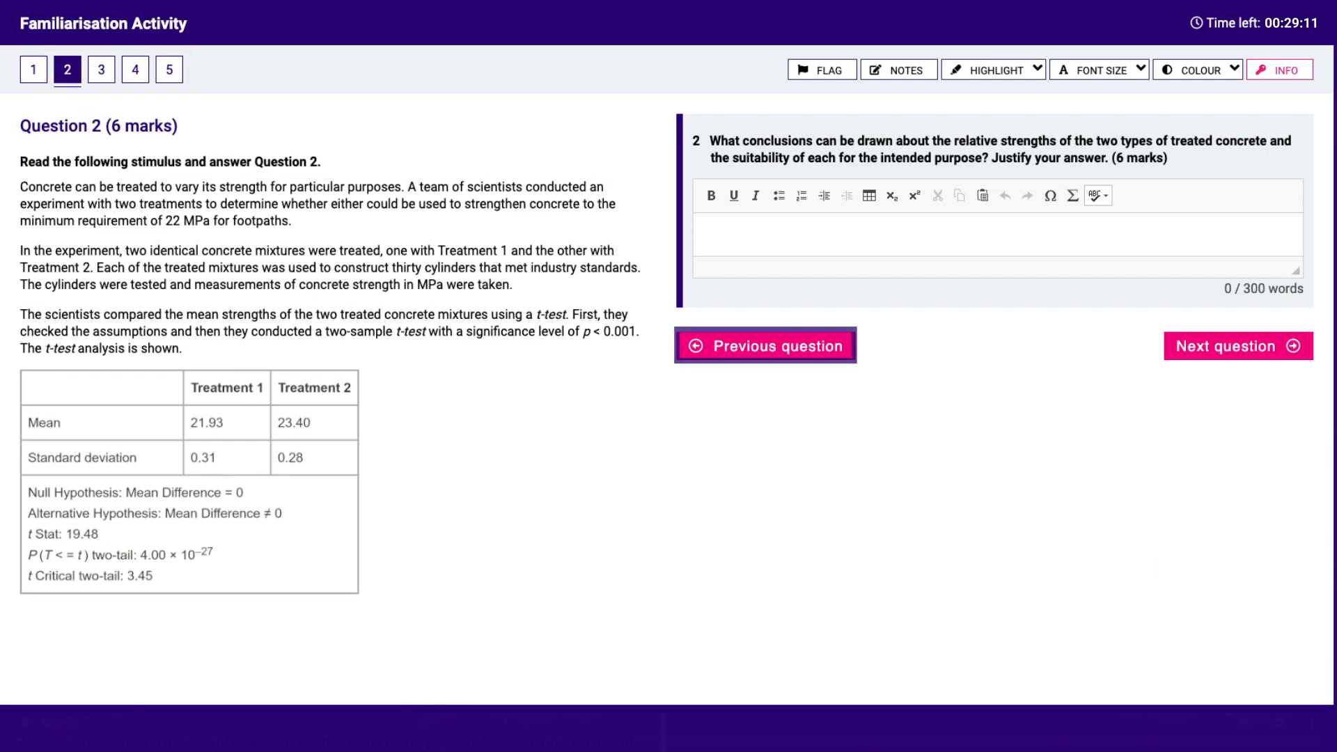
pyautogui.click(33, 70)
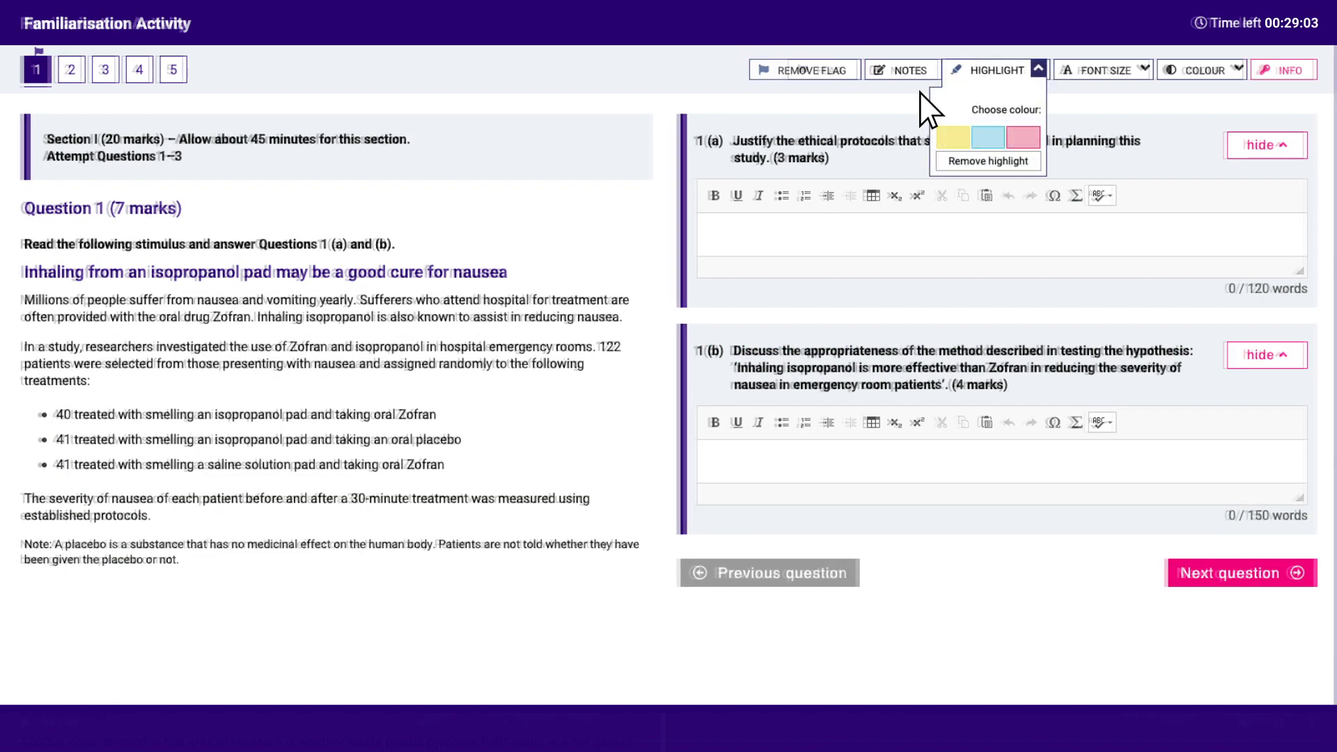
pyautogui.click(953, 137)
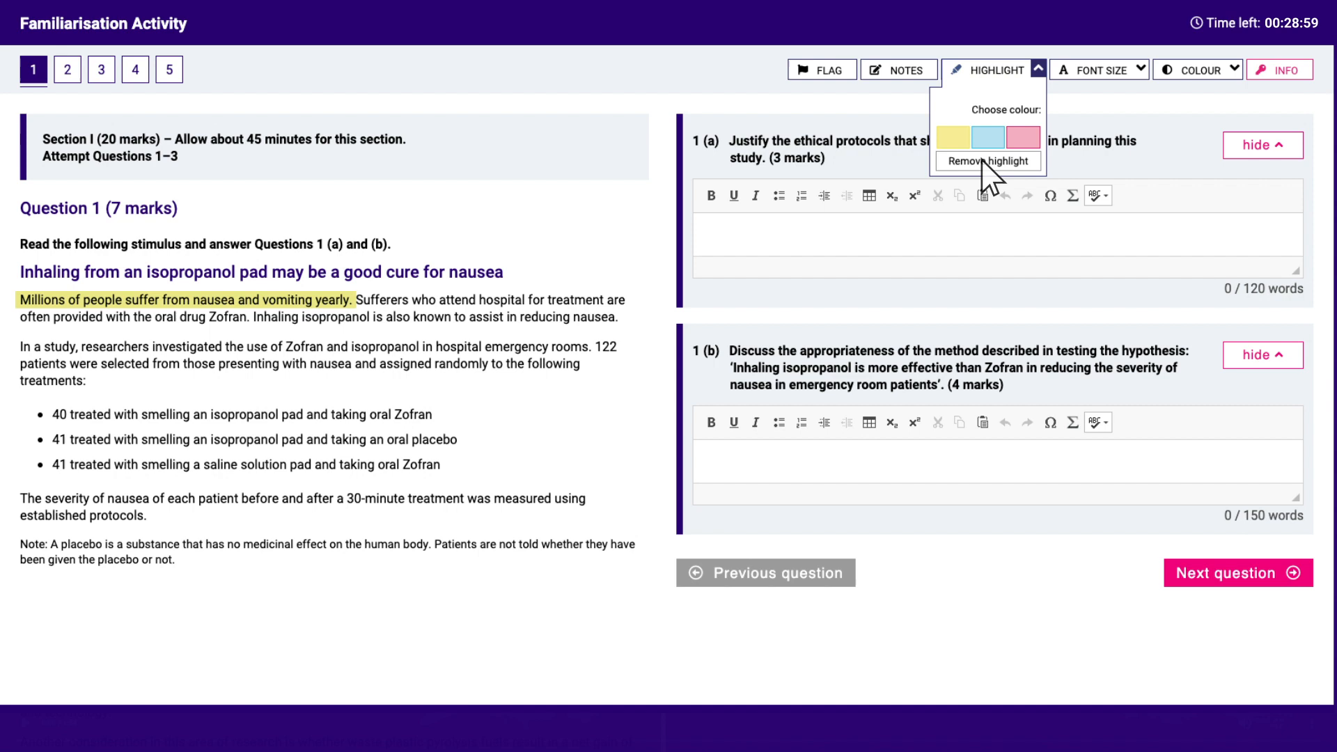
pyautogui.click(987, 161)
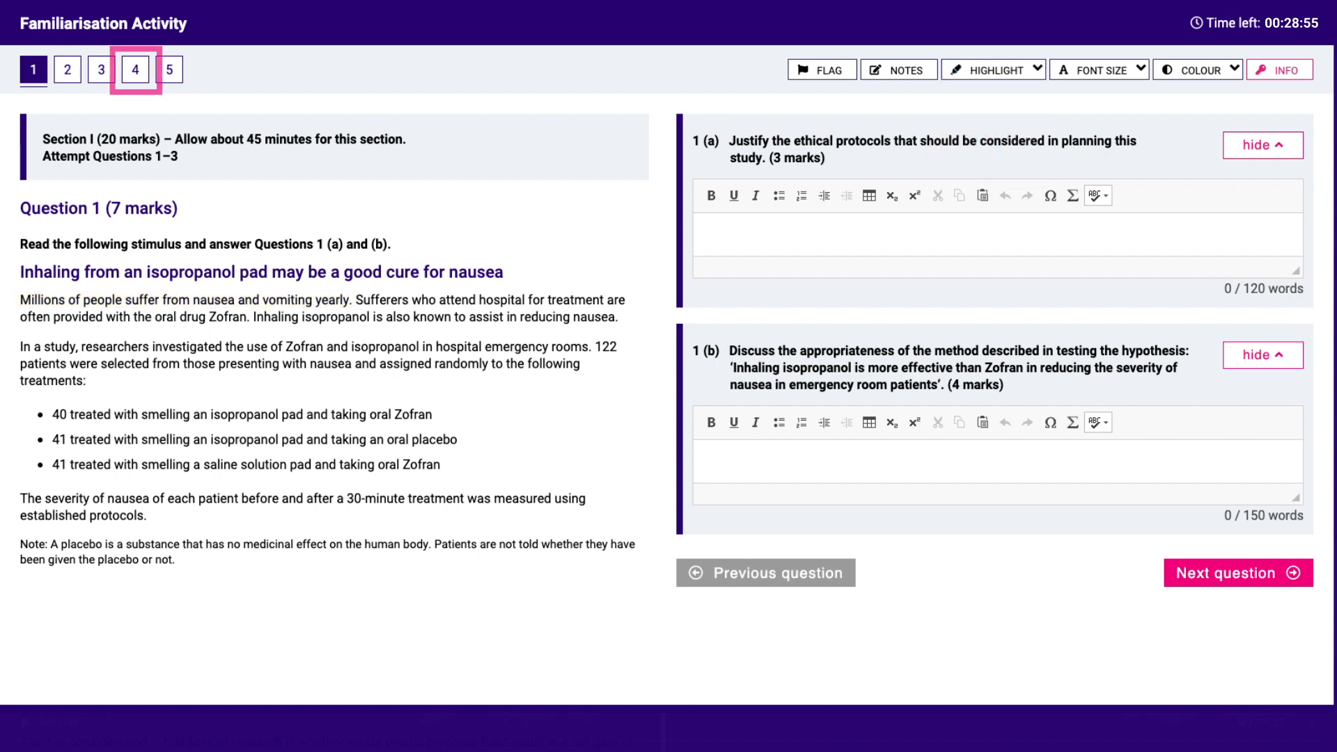
# - Jump to question 4 and bring the Source 2 video into view below the pyrolysis report
pyautogui.click(135, 69)
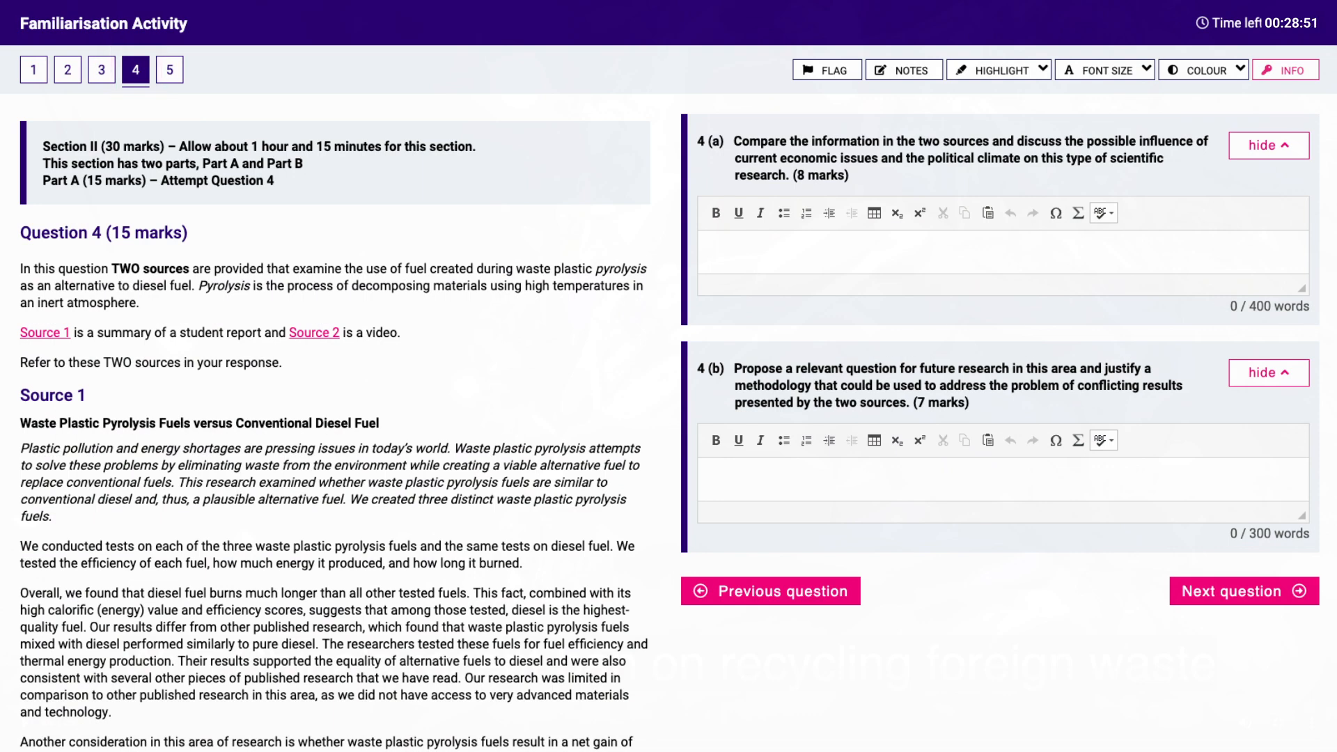
pyautogui.scroll(-3)
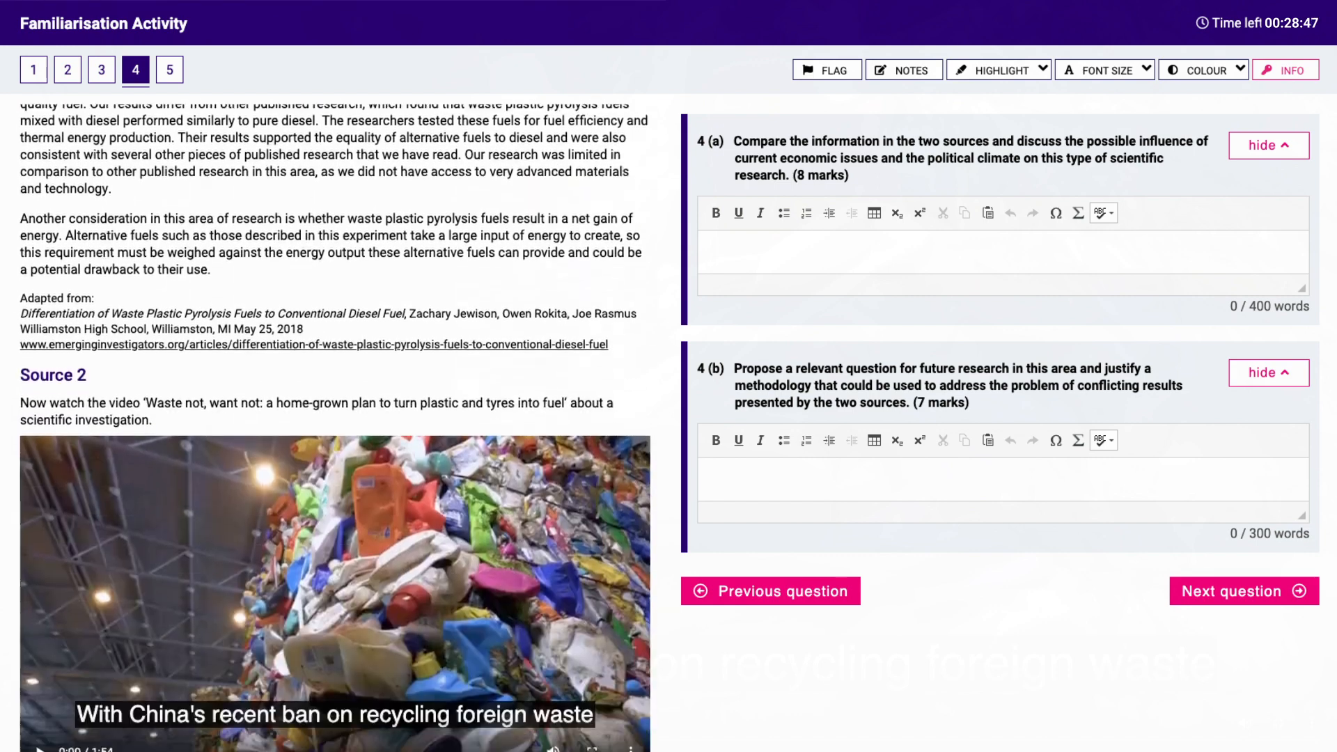
pyautogui.scroll(-3)
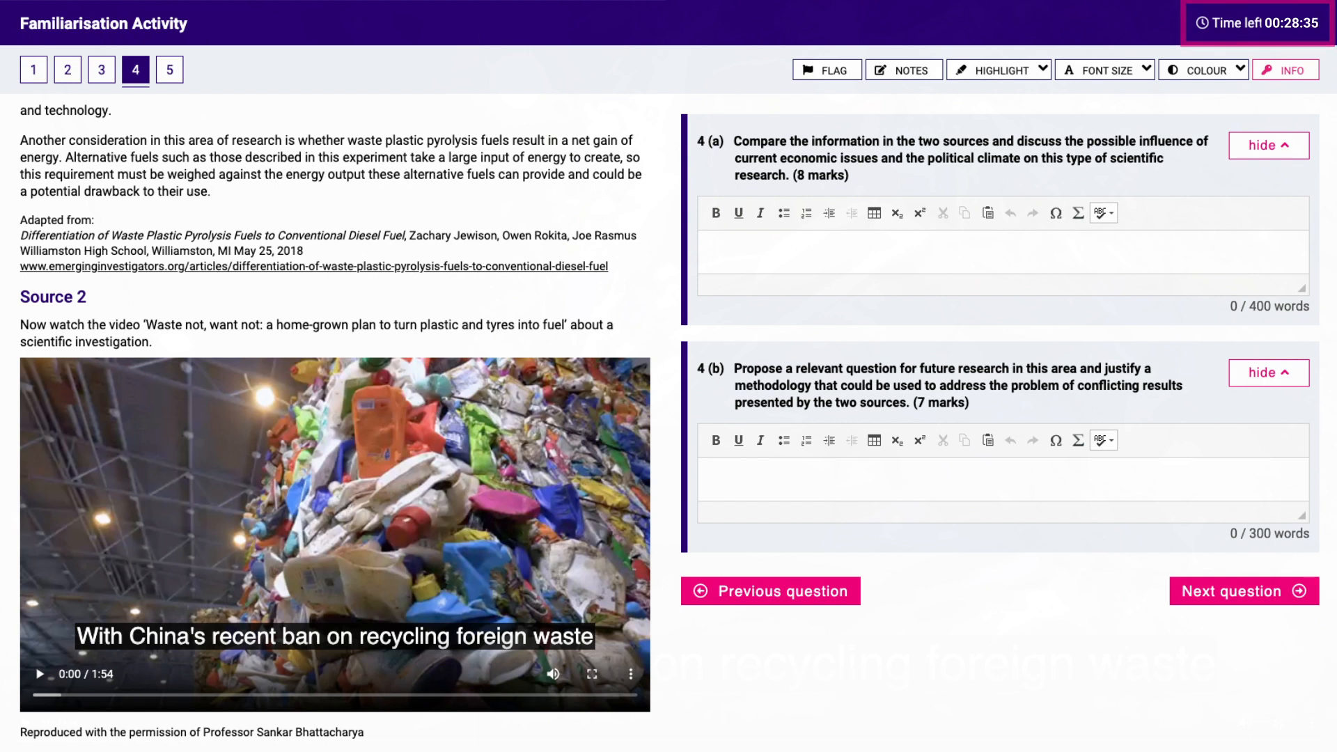
# - Check the font size choices, then view the report 'The truth about the US' most iconic food' in the Report tab
pyautogui.click(33, 69)
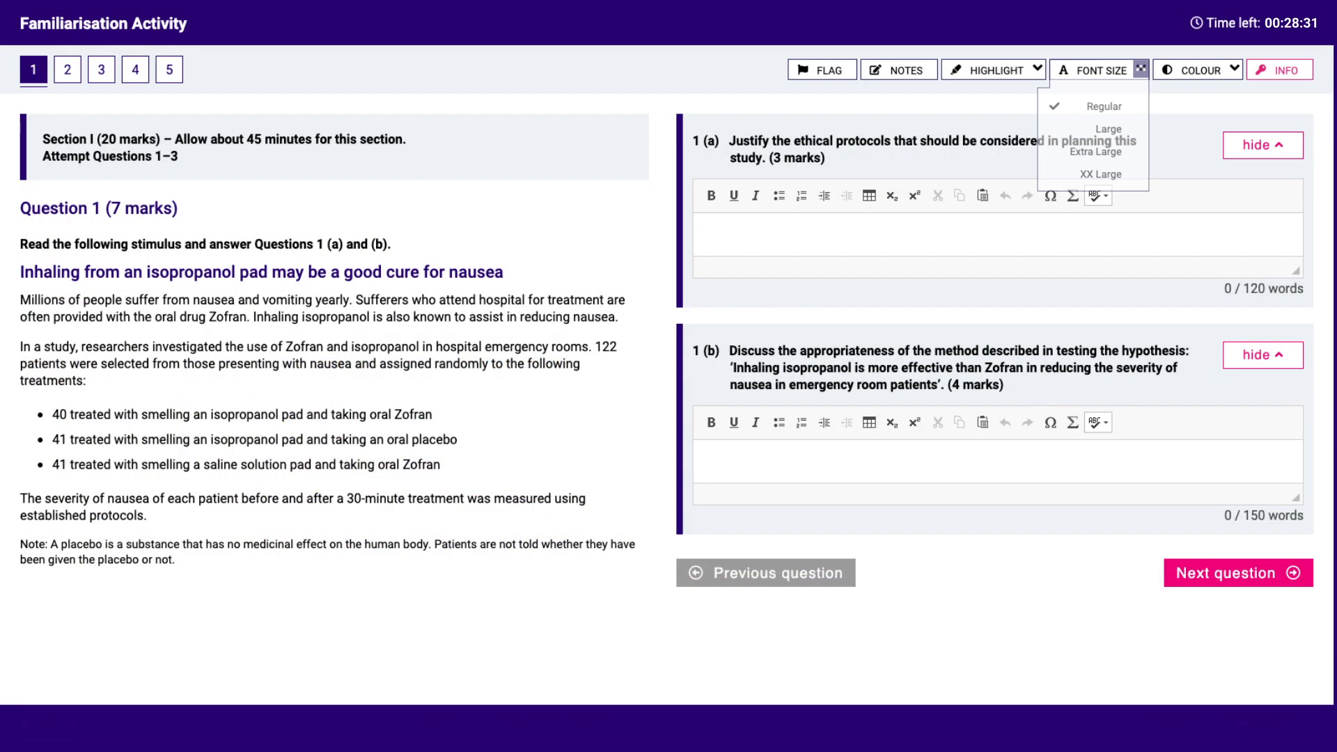
pyautogui.click(1196, 69)
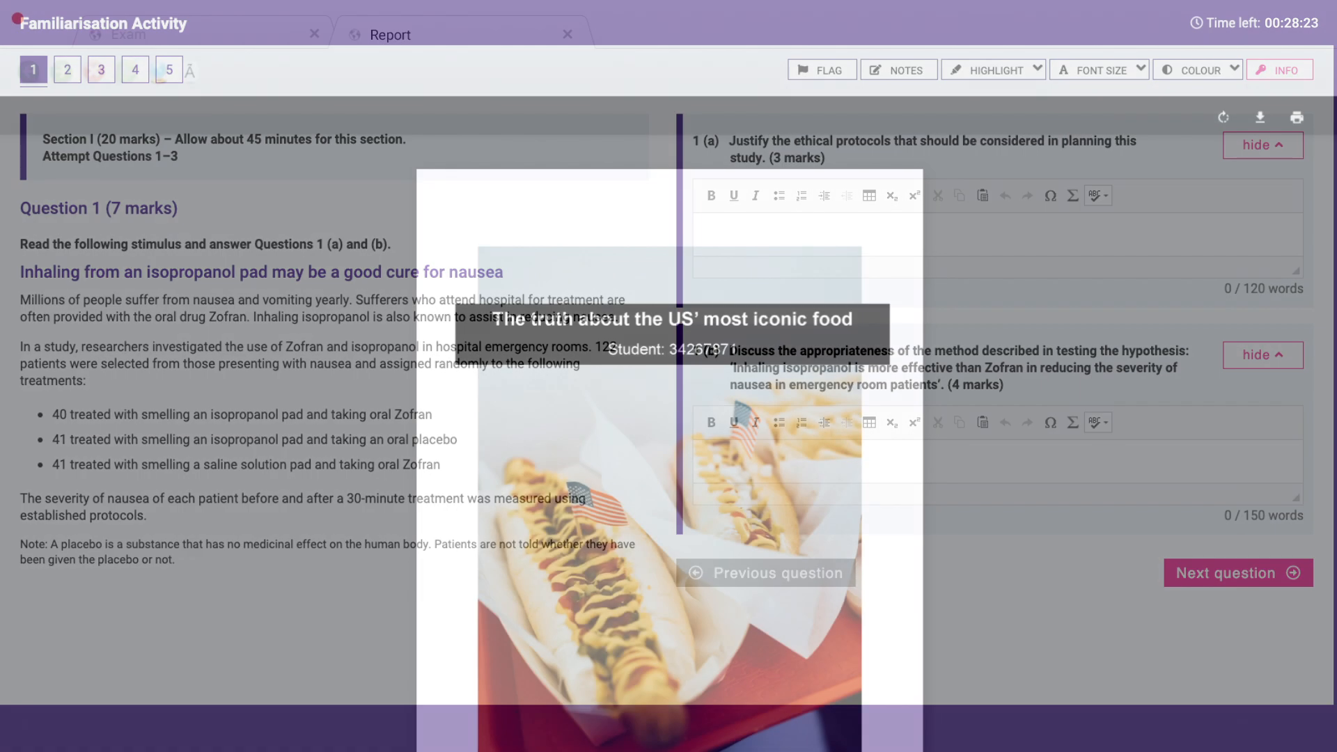
pyautogui.click(390, 33)
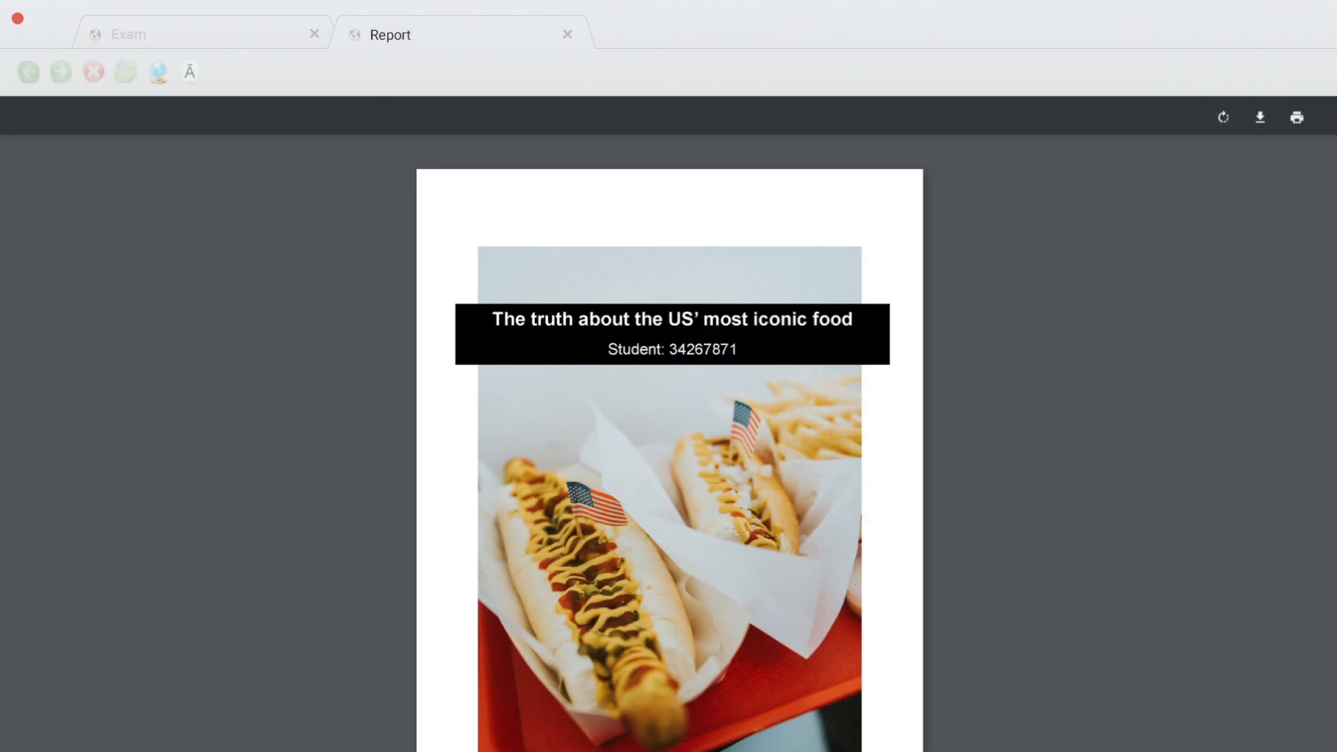
pyautogui.click(200, 34)
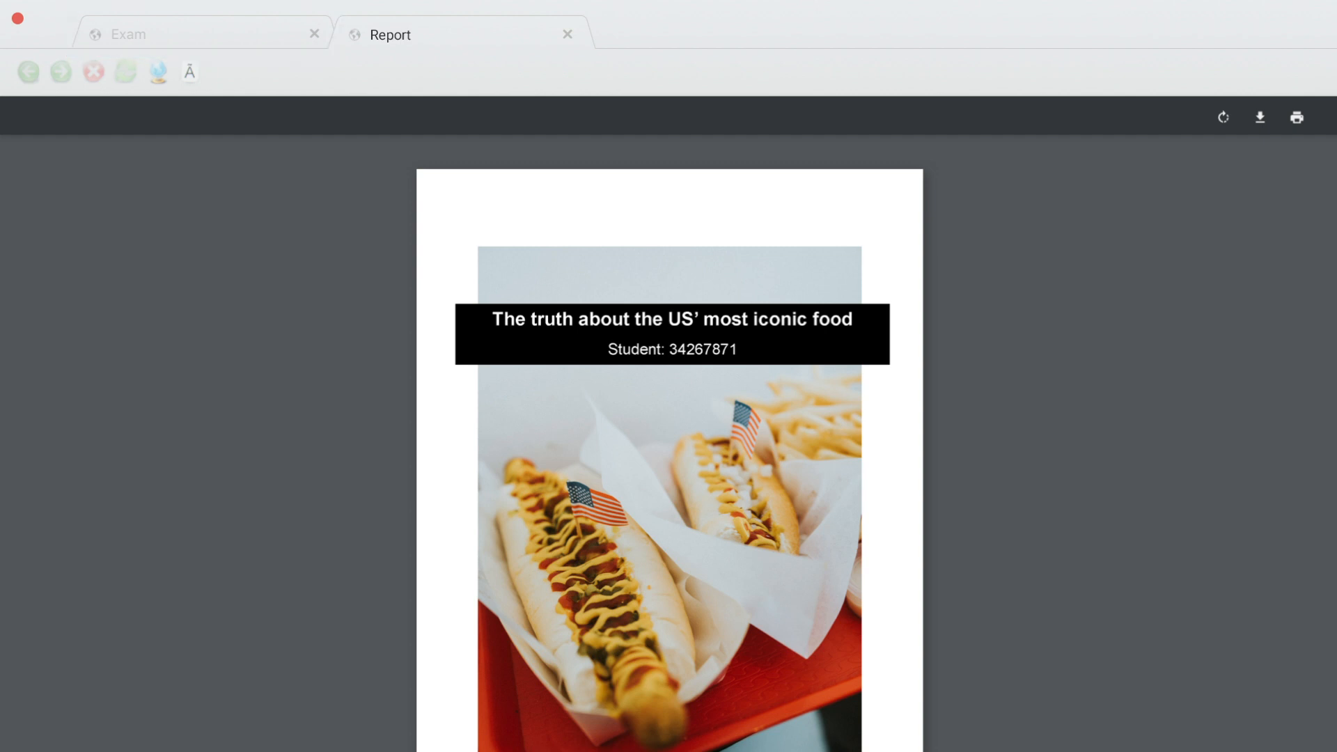
# - Write 'The ethical protocols that should be considered in planning are ...' as the 1(a) answer
pyautogui.click(128, 33)
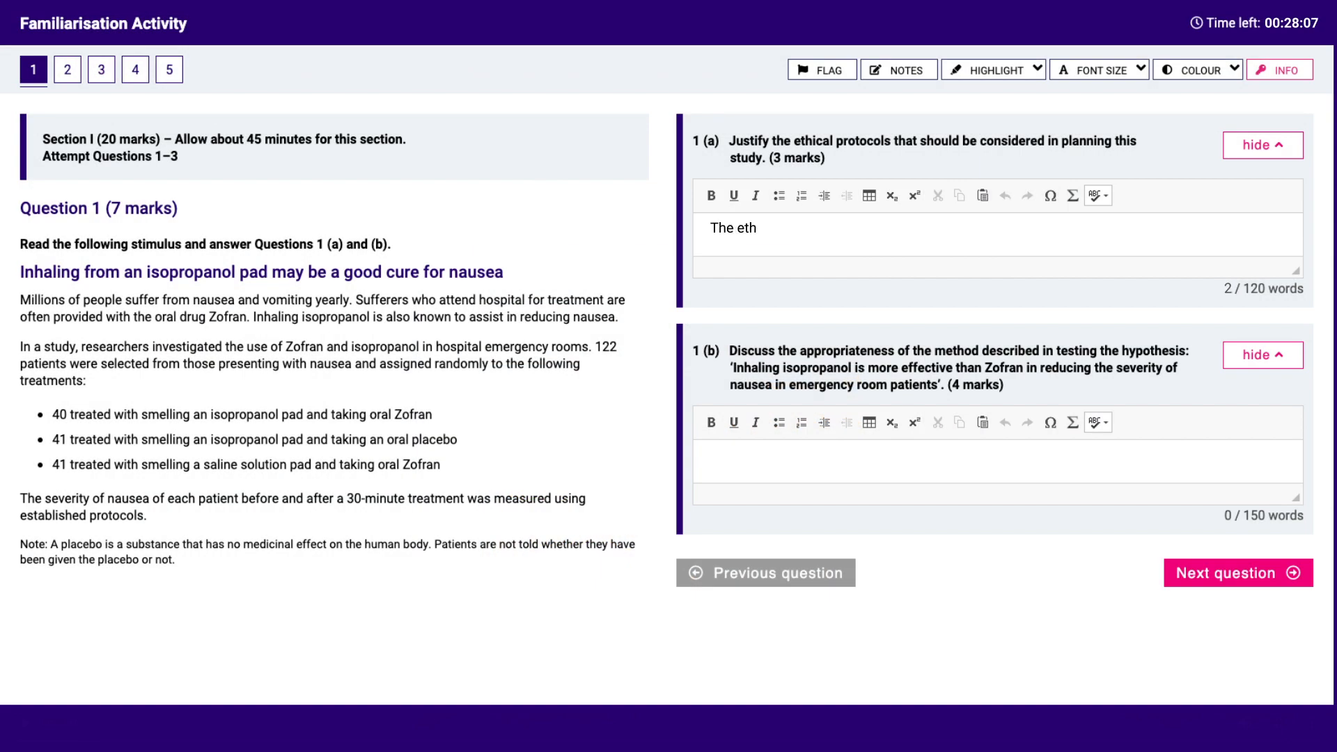
pyautogui.write('ical protocols that should be considered in planning')
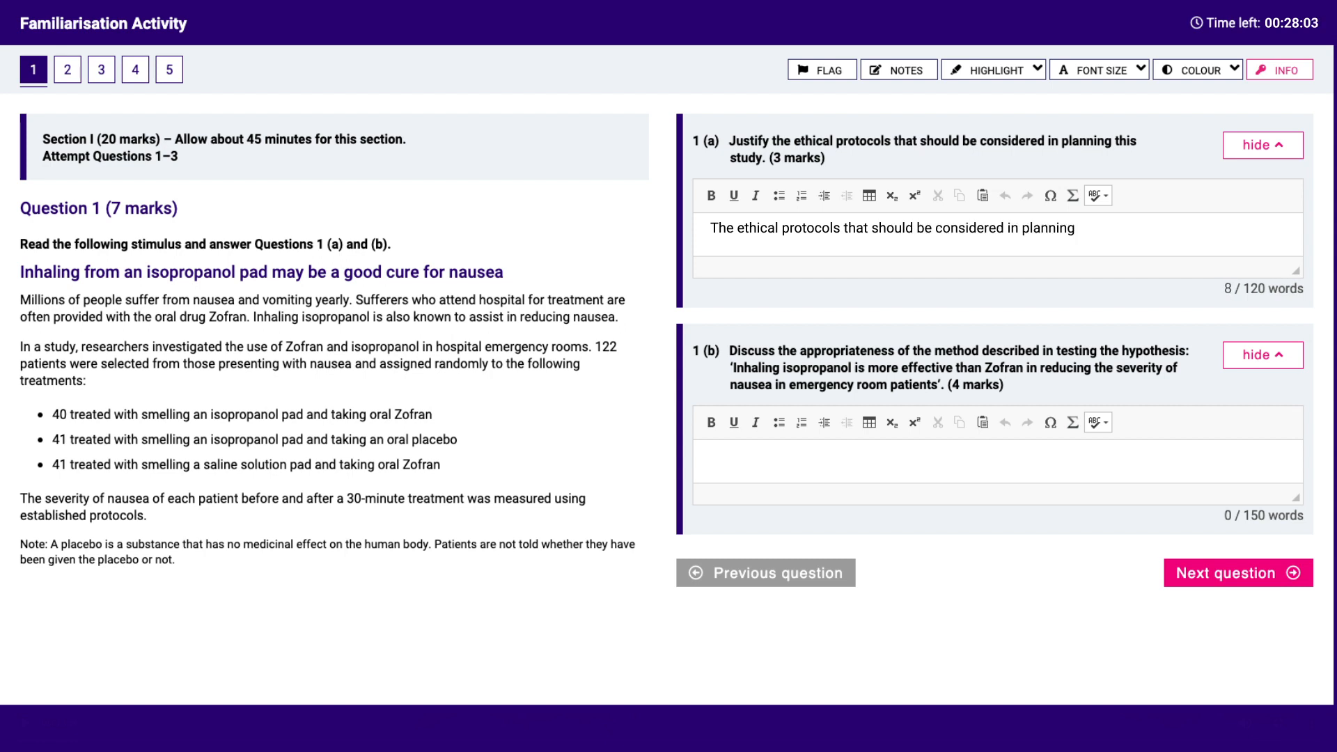
pyautogui.write('are ...')
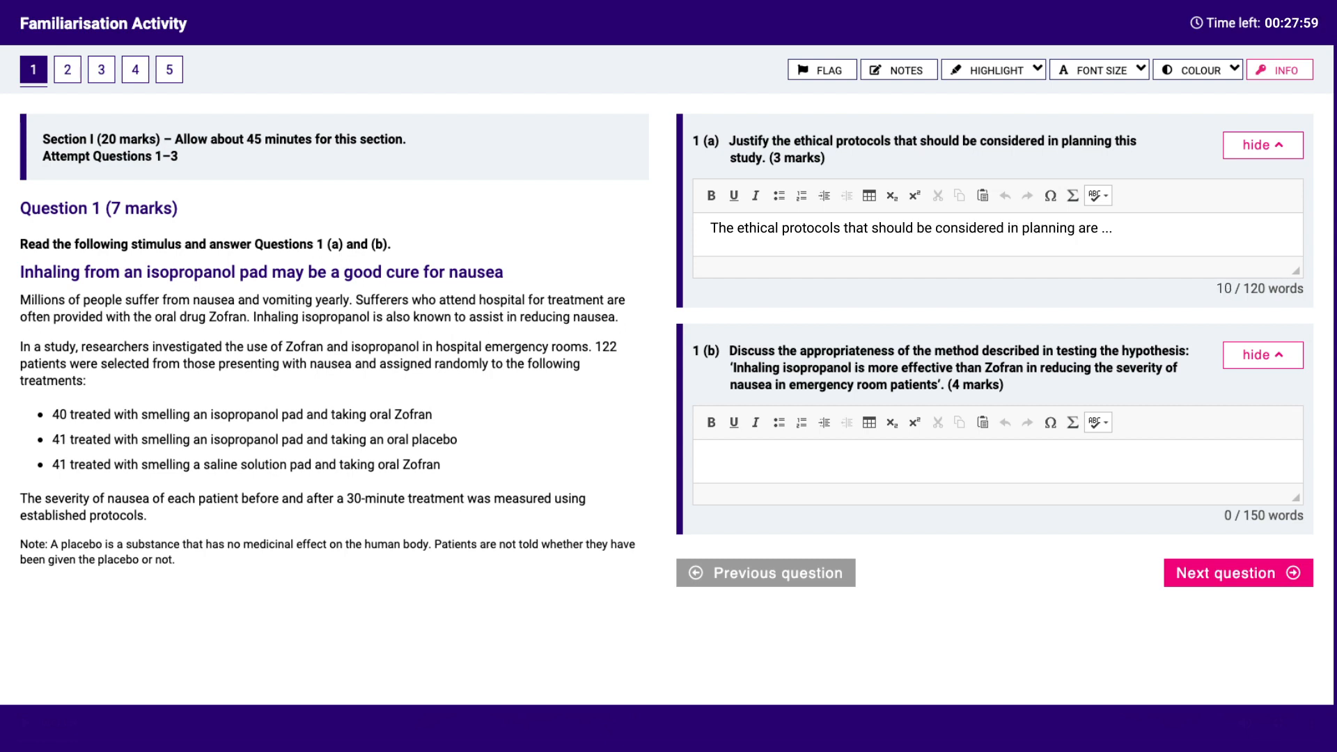
# - Try the Bold and Table formatting buttons on the 1(a) editor toolbar
pyautogui.click(710, 195)
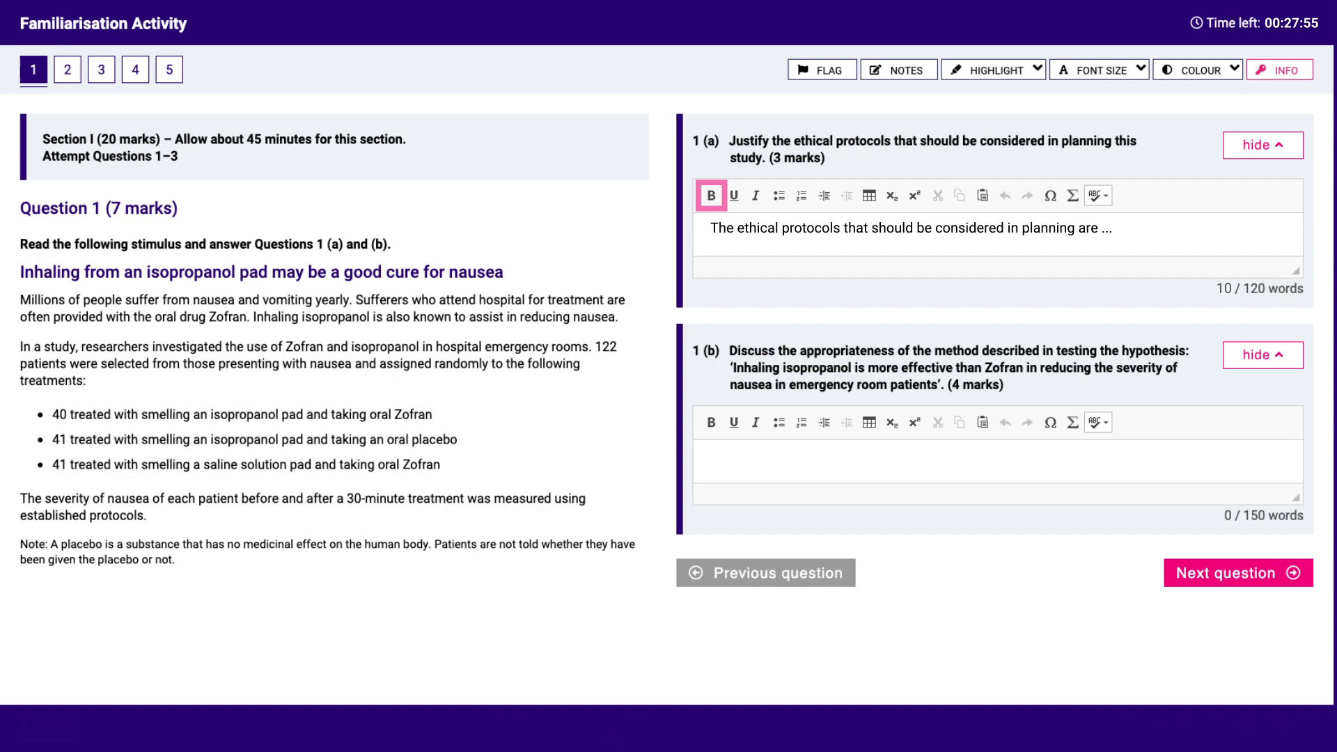
pyautogui.click(753, 195)
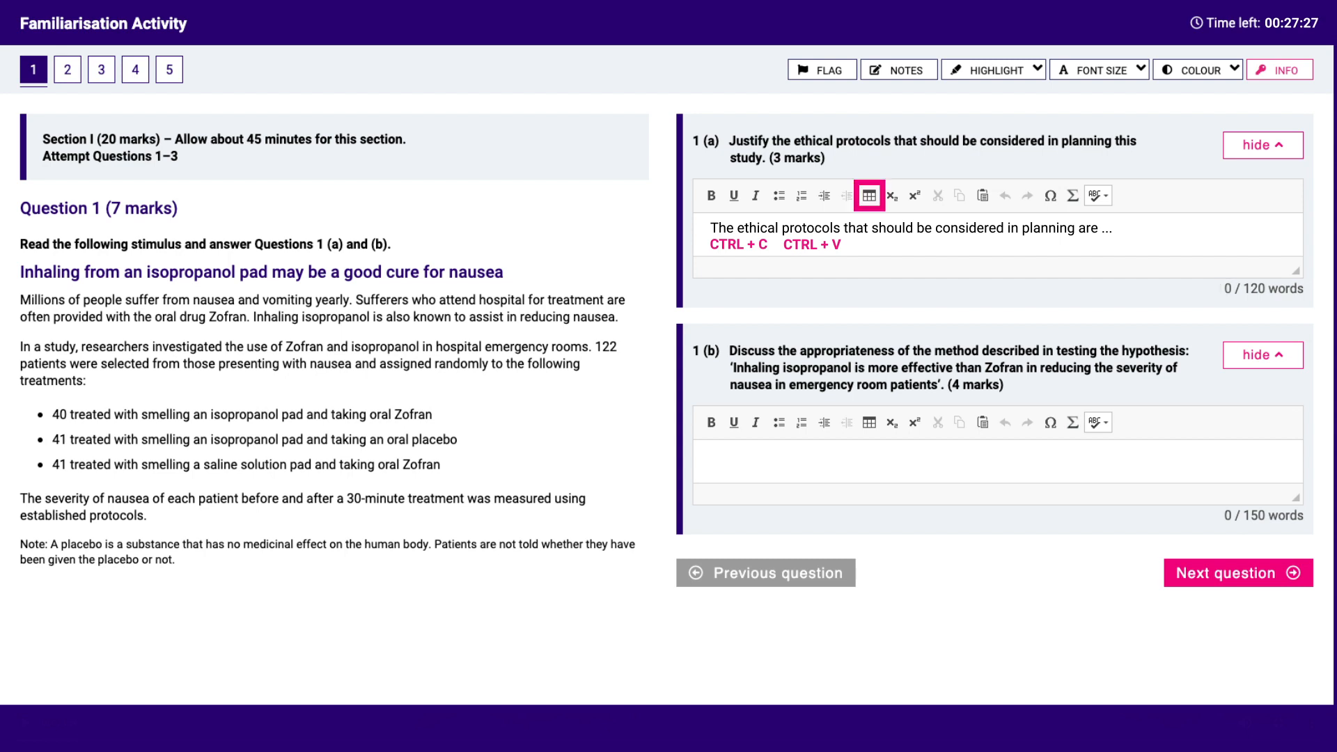
pyautogui.click(869, 195)
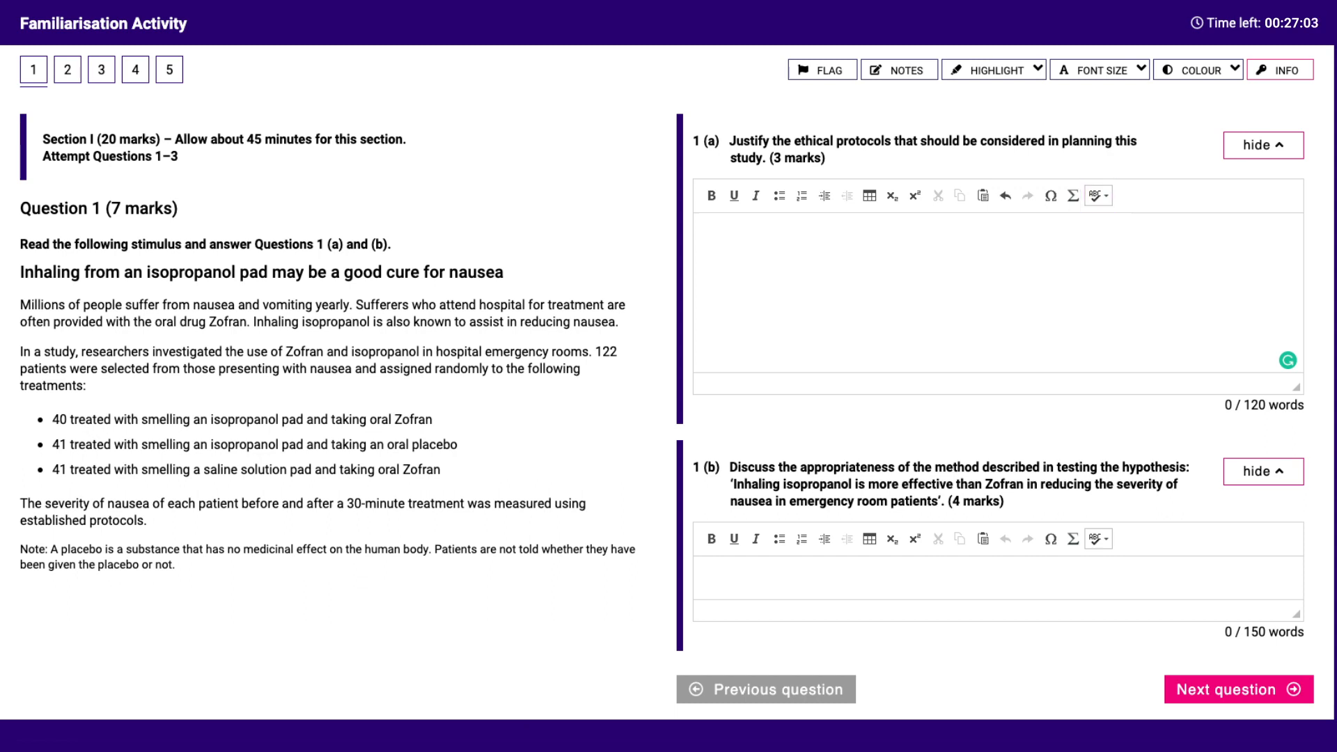
pyautogui.click(898, 69)
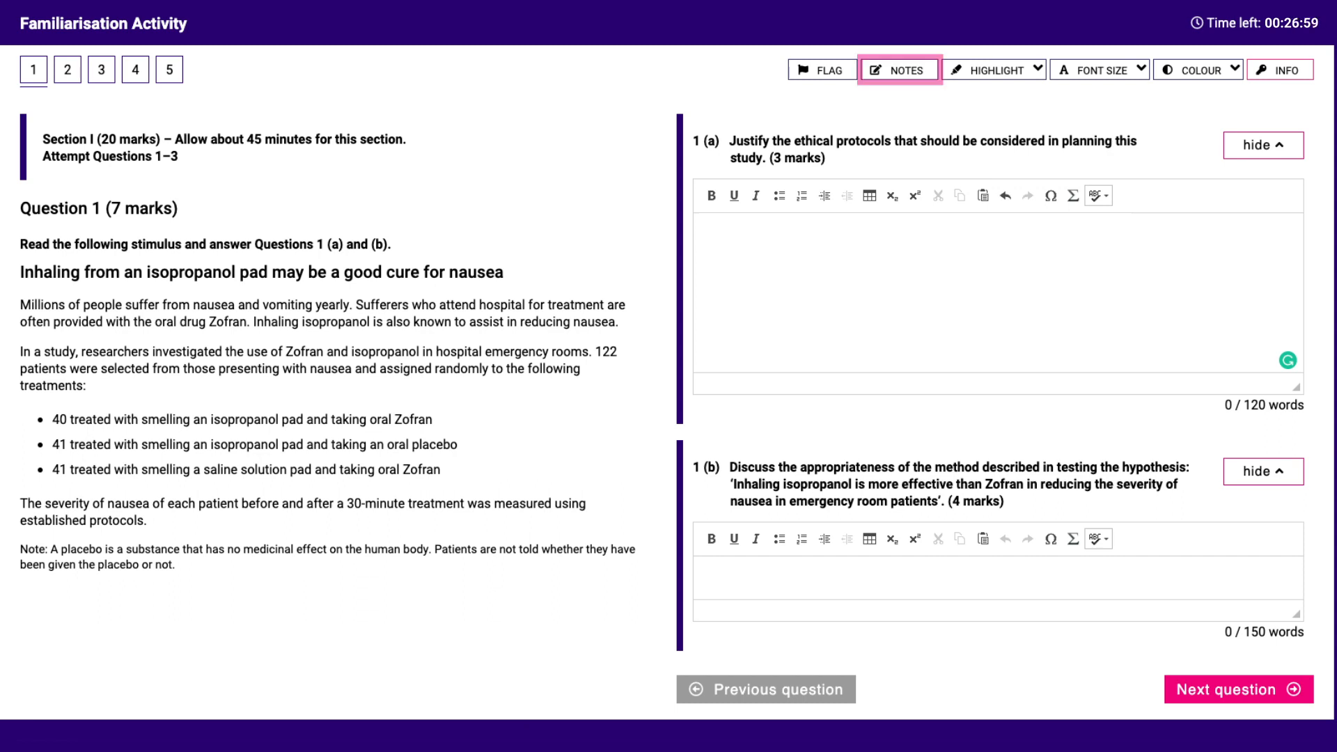
pyautogui.click(897, 70)
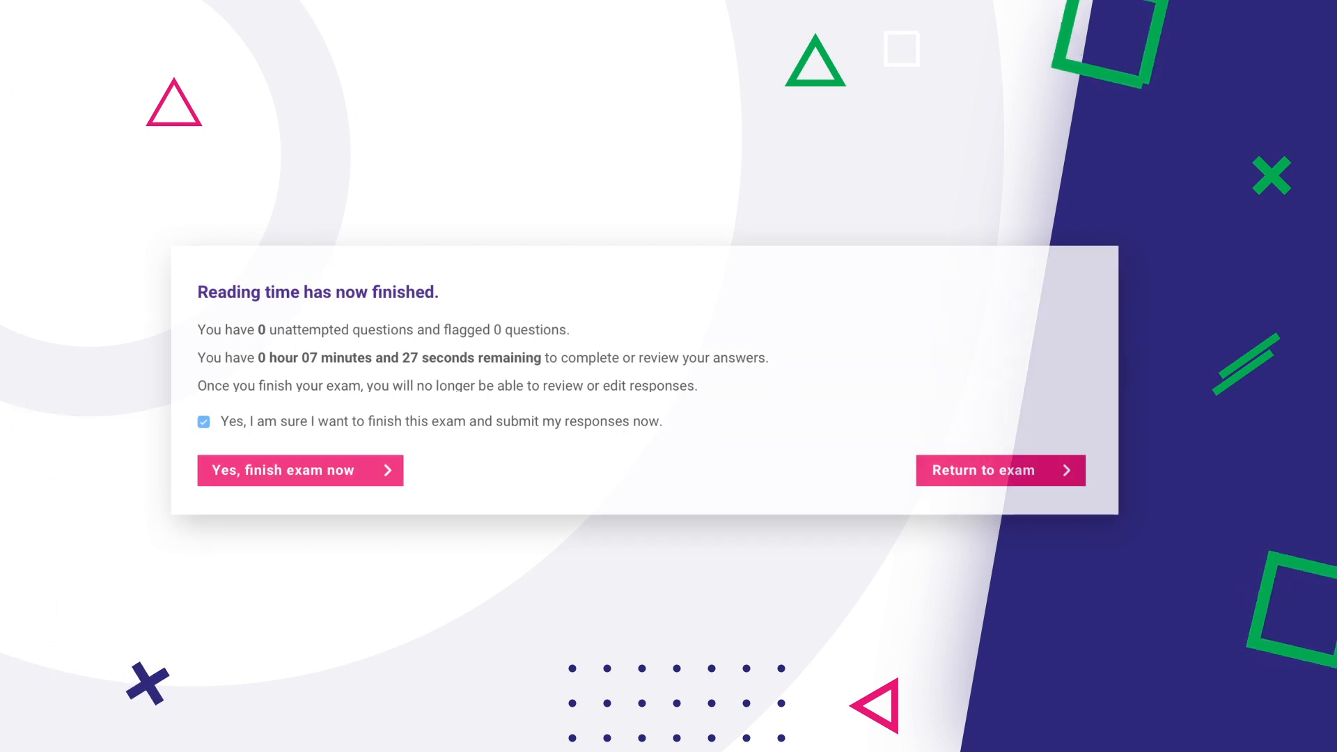
# - Confirm 'Yes, finish exam now' to submit all responses and close the exam
pyautogui.click(299, 469)
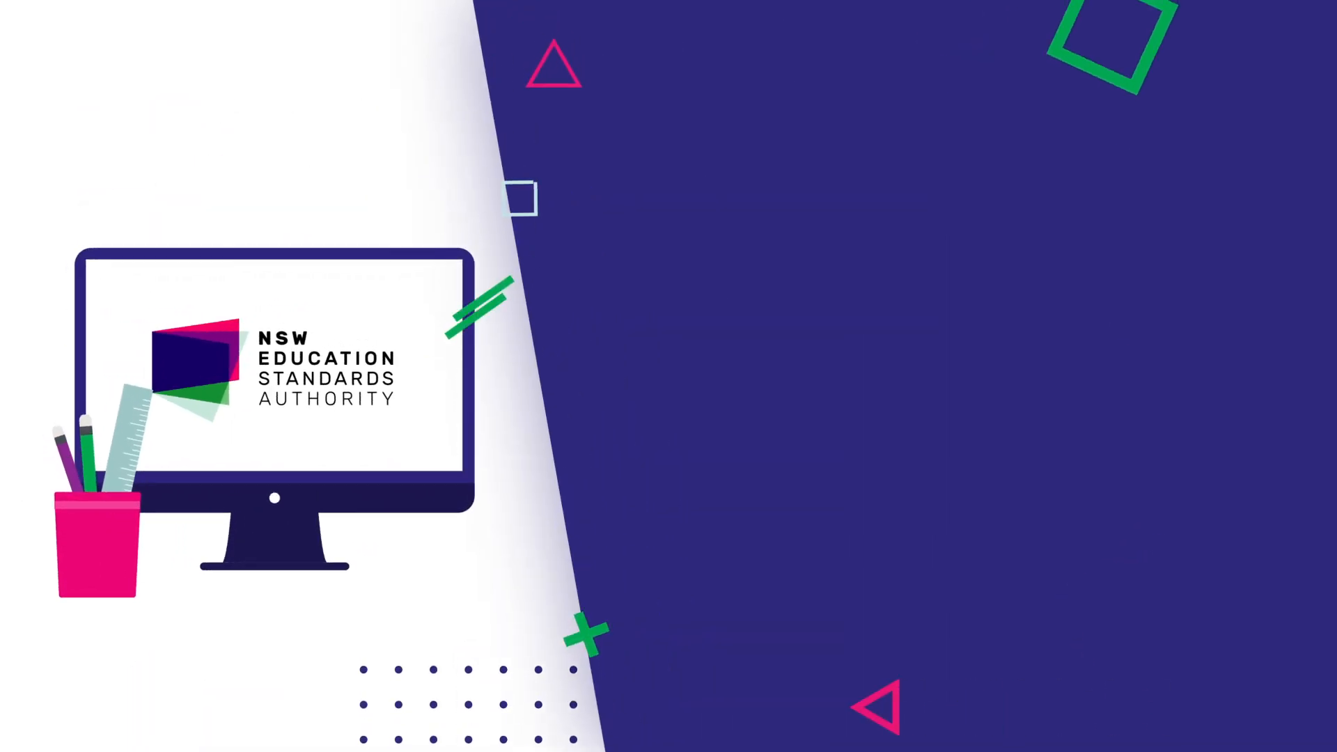